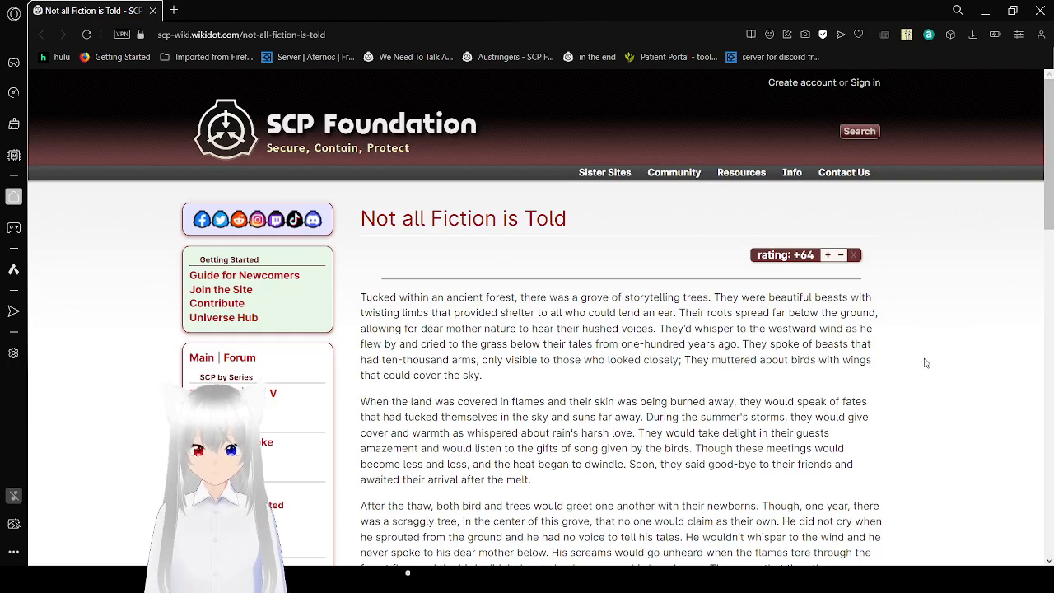
scroll(down, 3)
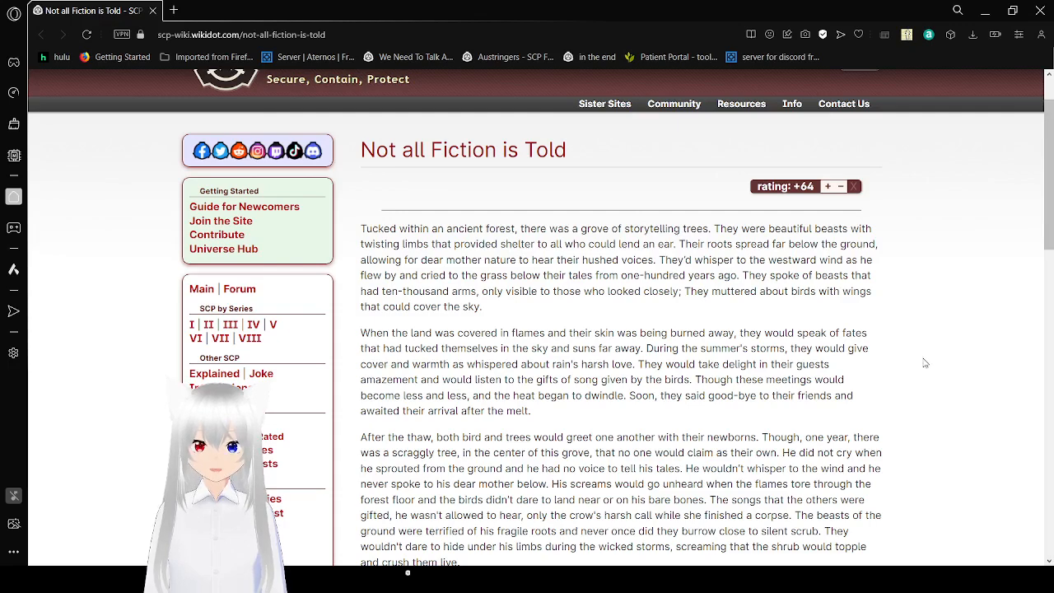
scroll(down, 3)
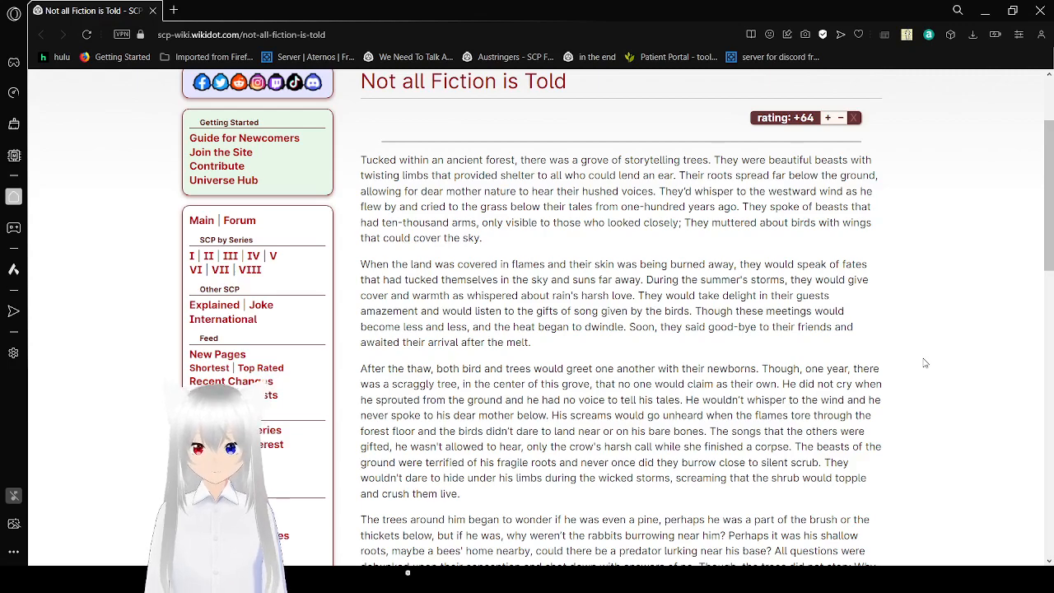
scroll(down, 3)
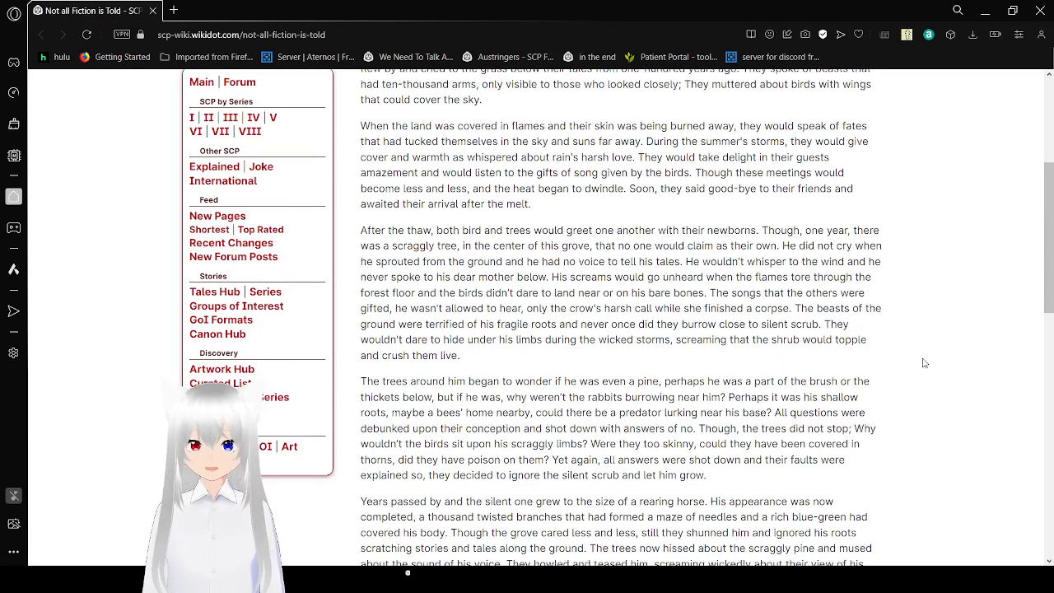
scroll(down, 3)
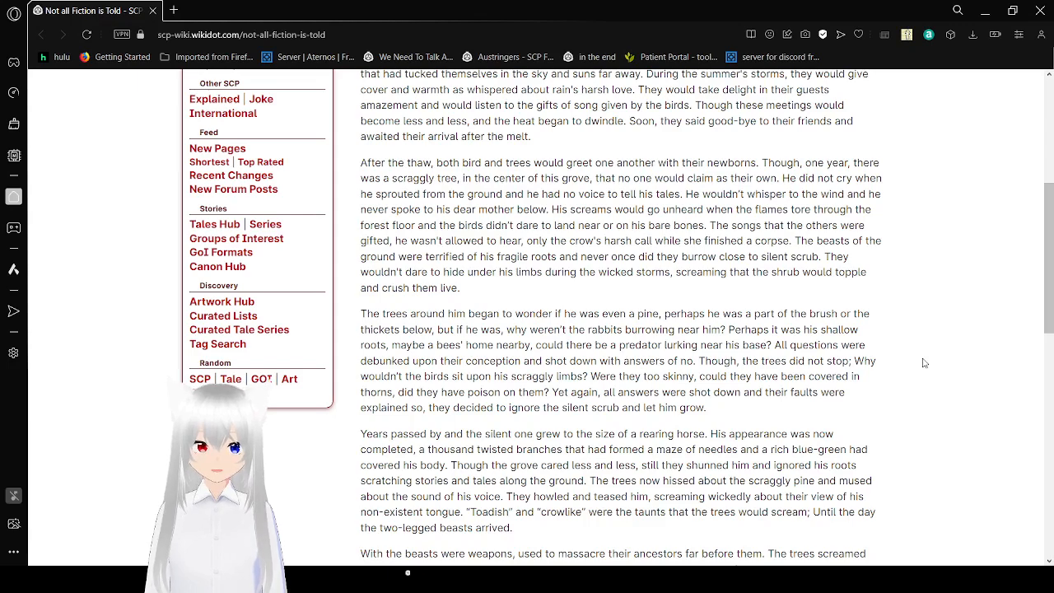
scroll(down, 3)
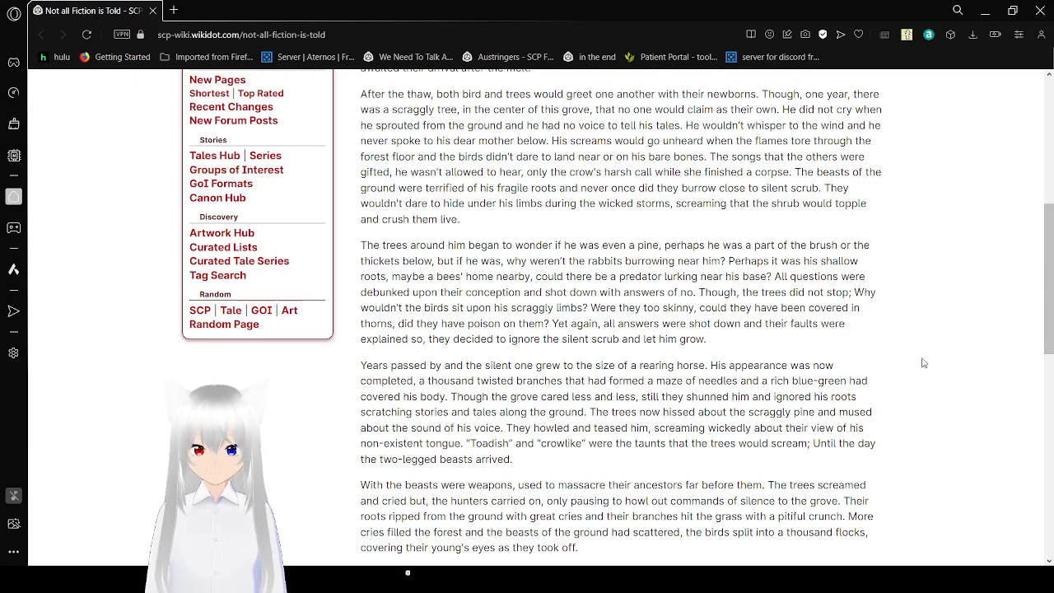
scroll(down, 3)
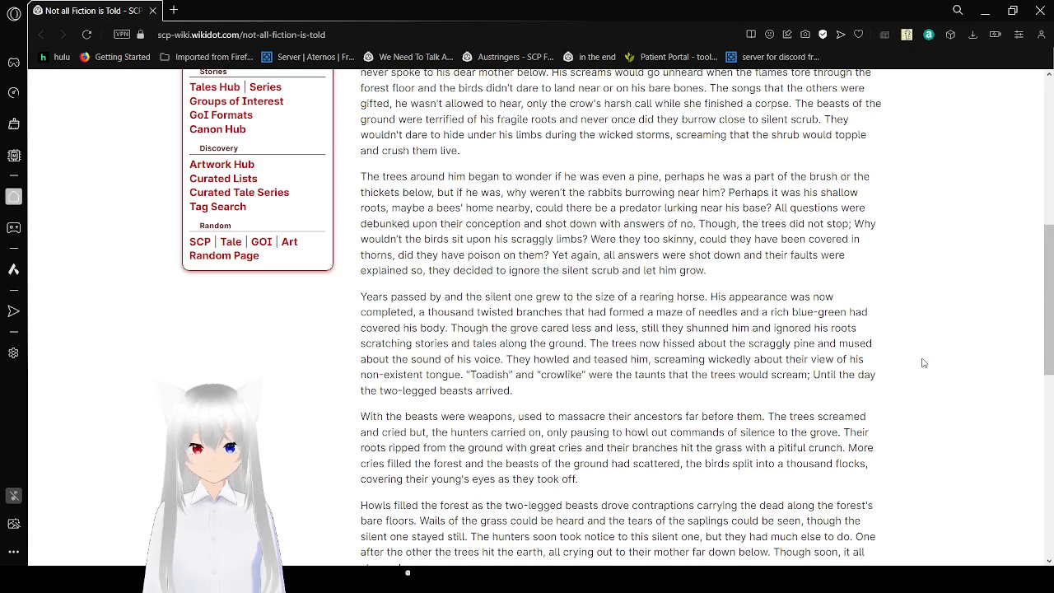
scroll(down, 3)
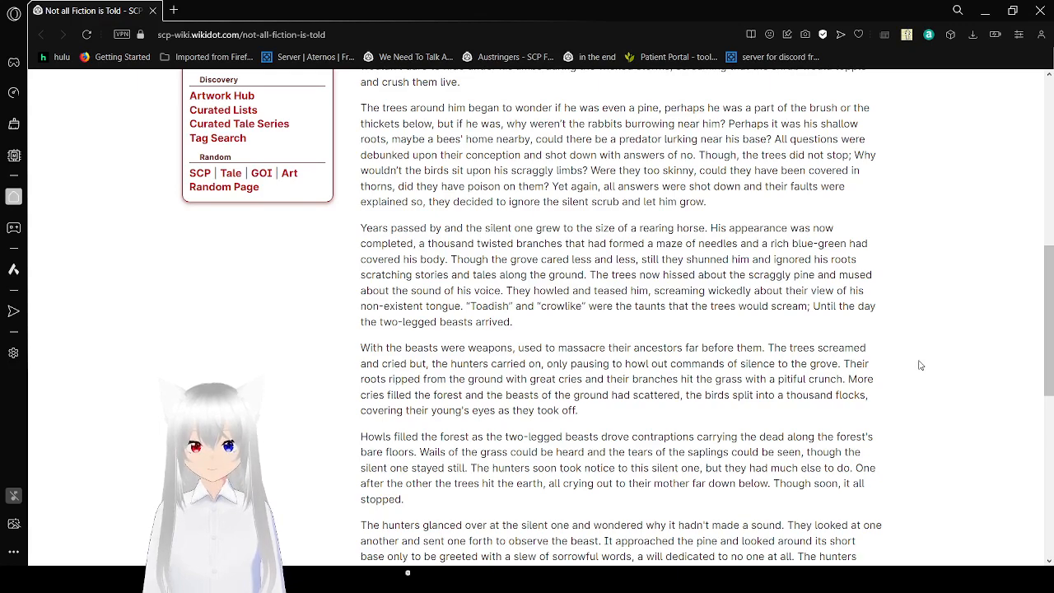
scroll(down, 3)
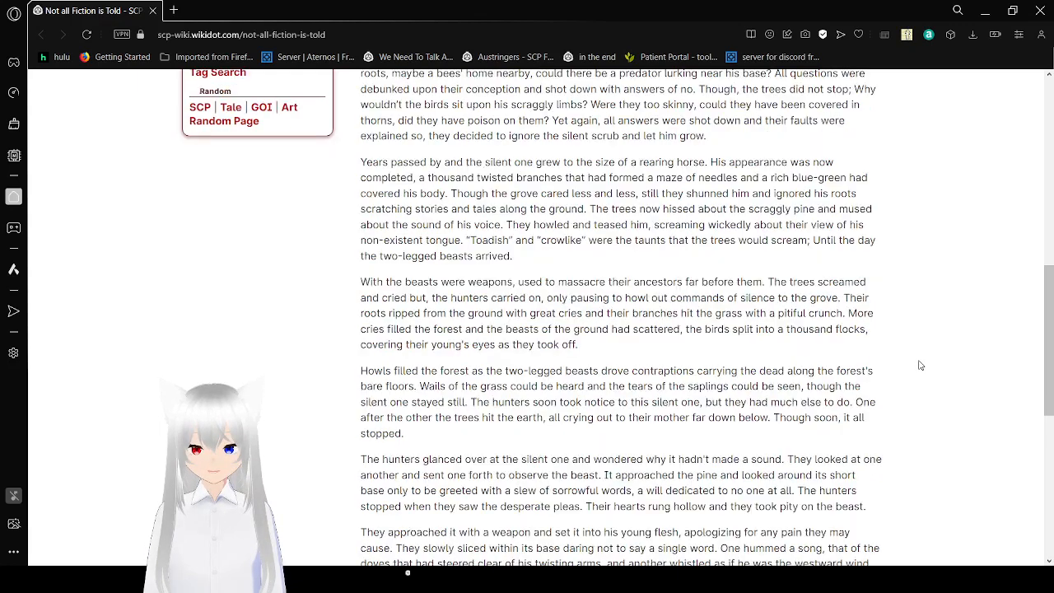
scroll(up, 3)
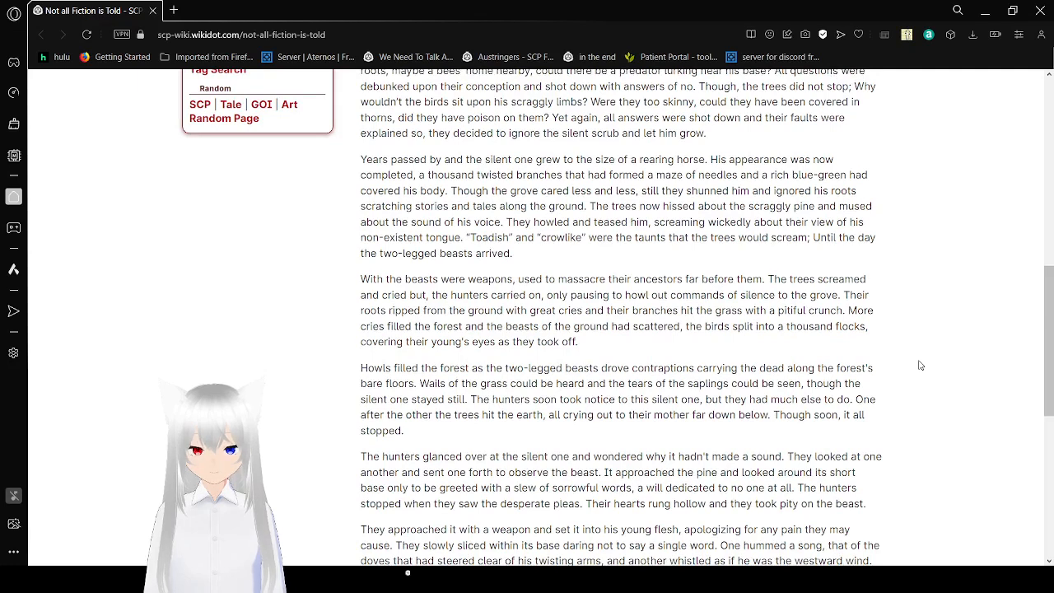
scroll(down, 3)
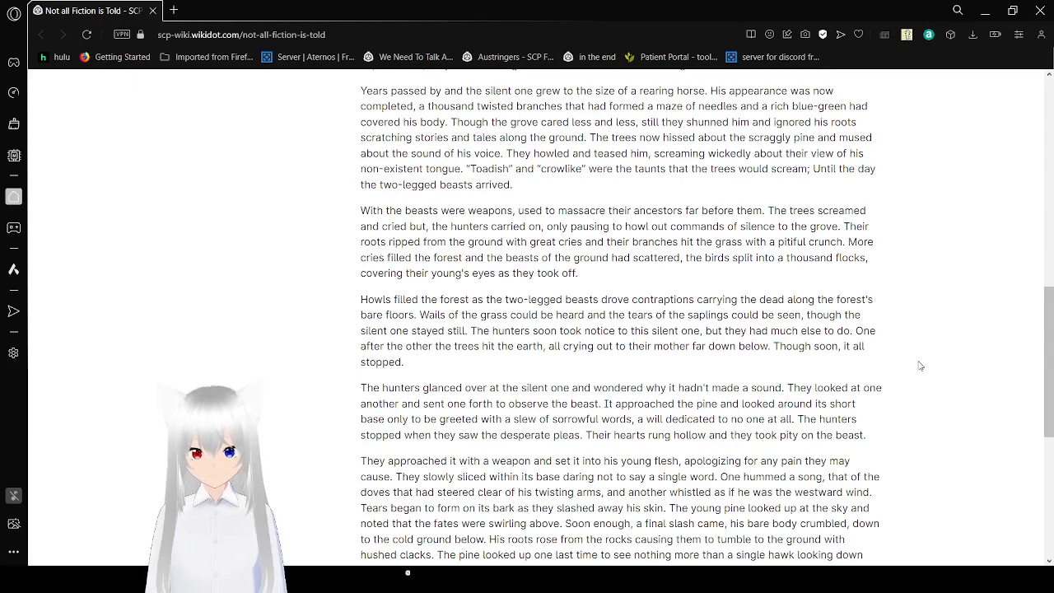
scroll(down, 3)
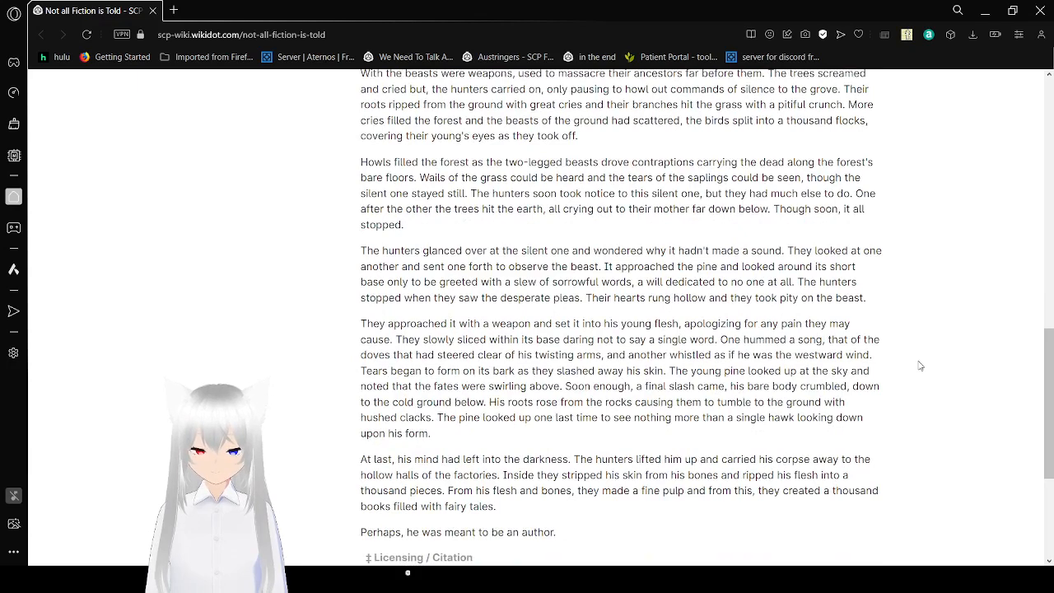
scroll(down, 3)
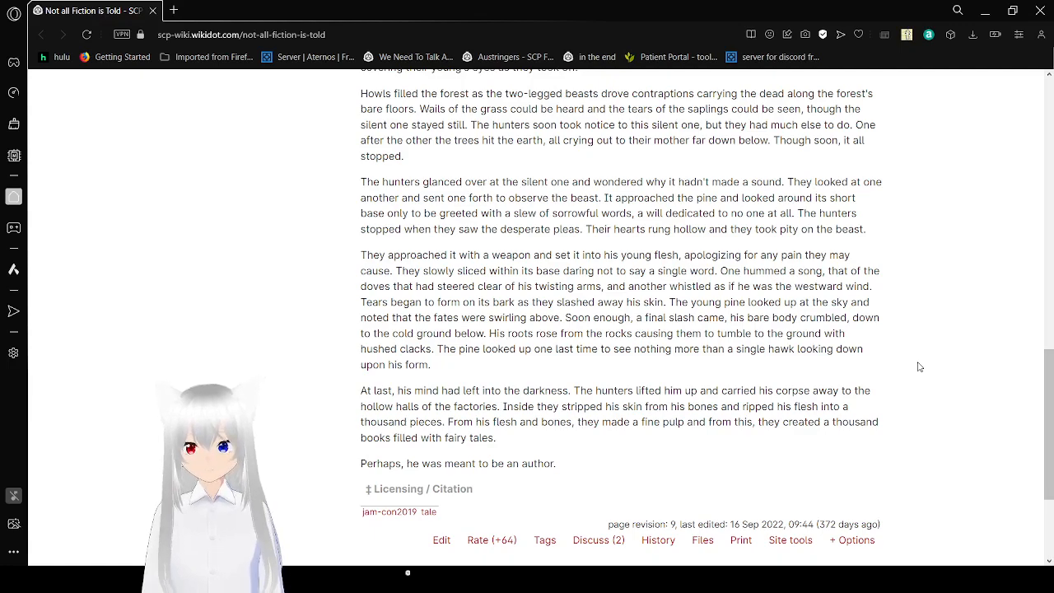
scroll(up, 3)
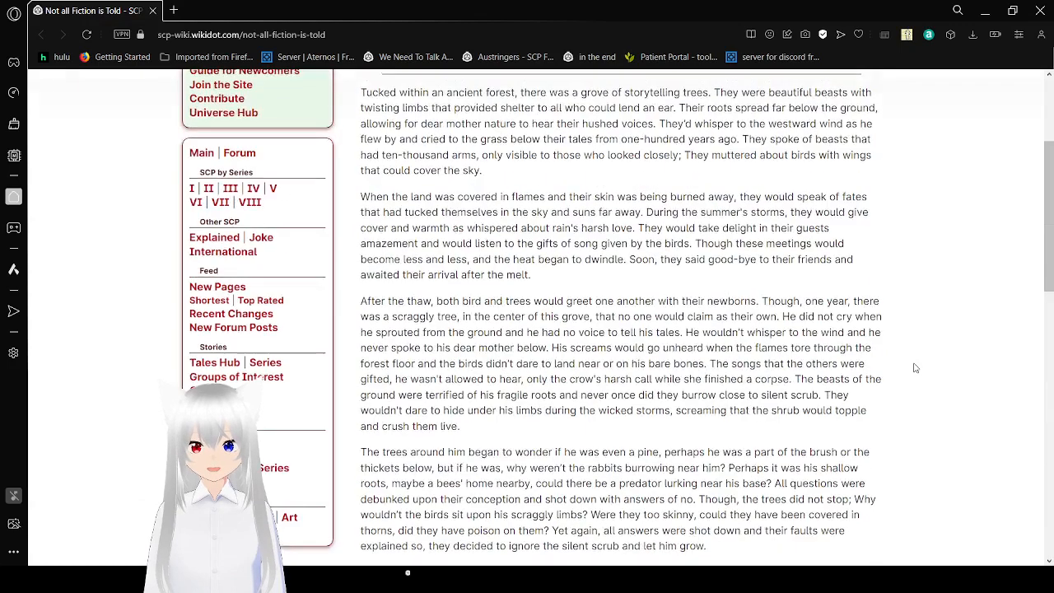
scroll(up, 3)
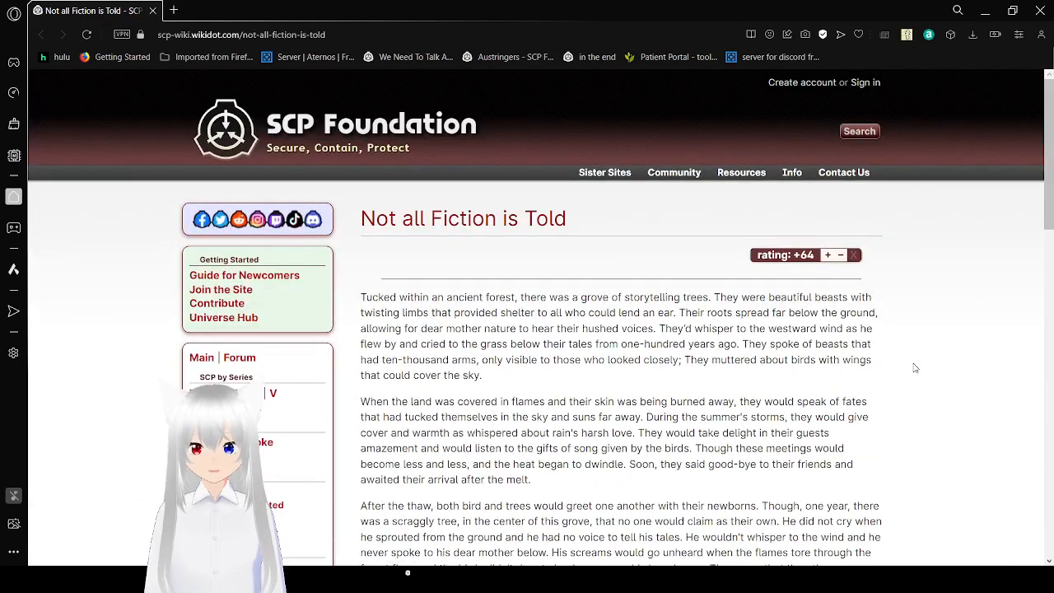